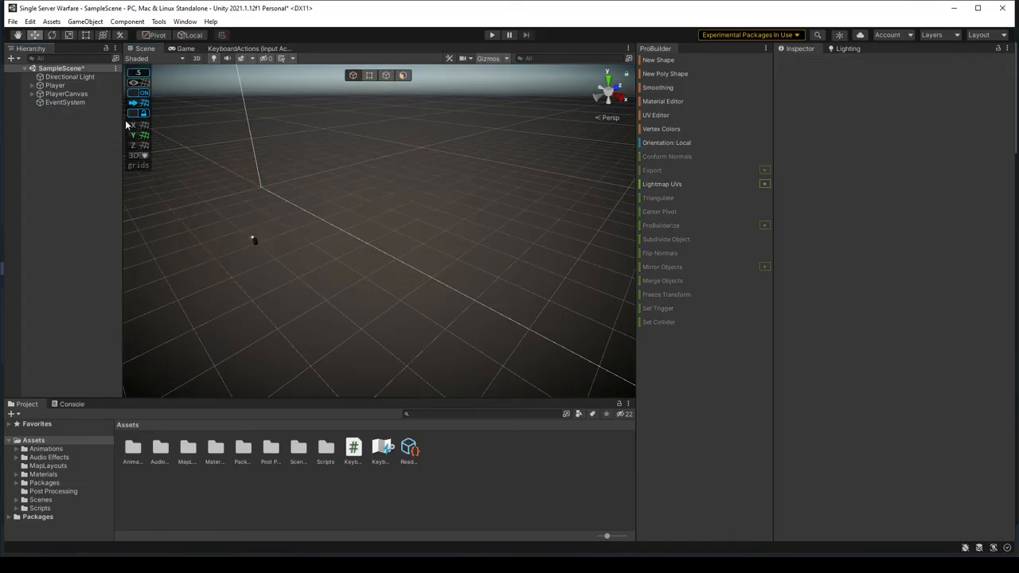
Switch the Scene view to a top orthographic view of the shipyard blockout
{"action": "right_click", "coordinate": [248, 235]}
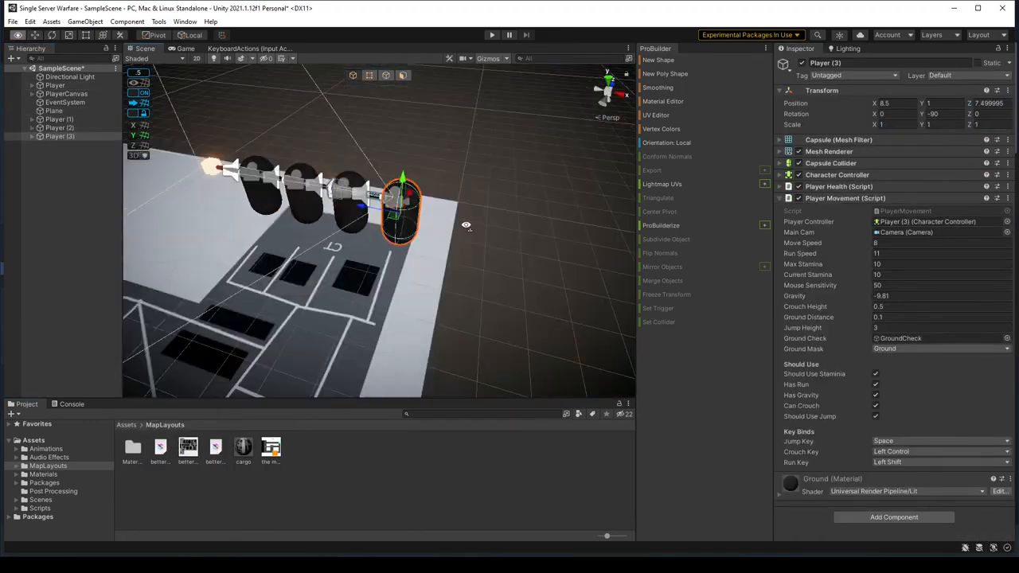
{"action": "left_click", "coordinate": [54, 86]}
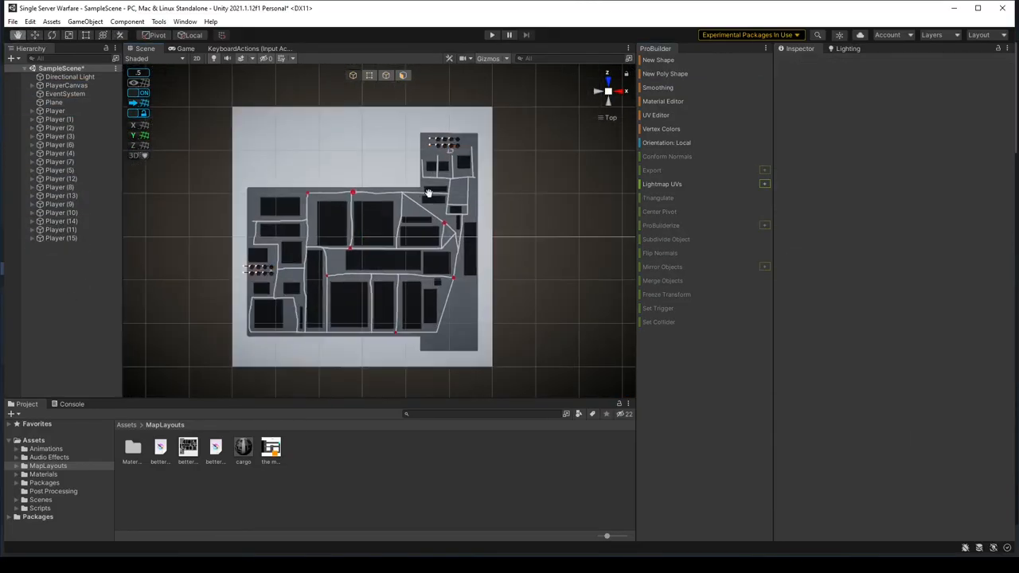
{"action": "left_click", "coordinate": [665, 73]}
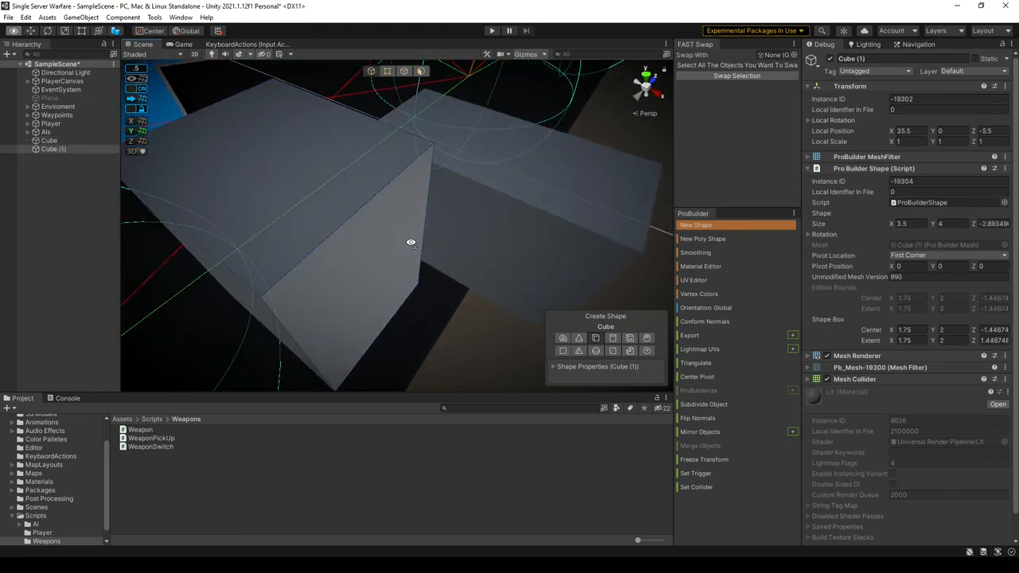
Start a new ProBuilder cube shape in the scene
{"action": "left_click", "coordinate": [702, 239]}
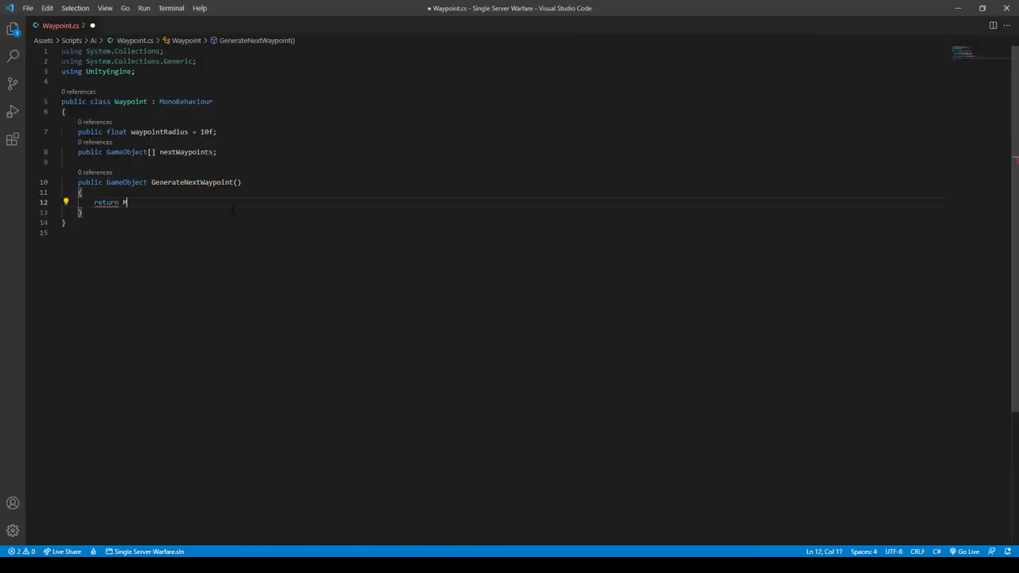
Make GenerateNextWaypoint return nextWaypoints[Random.Range as the start of a random pick
{"action": "type", "text": "nextWaypoints[Random.Range"}
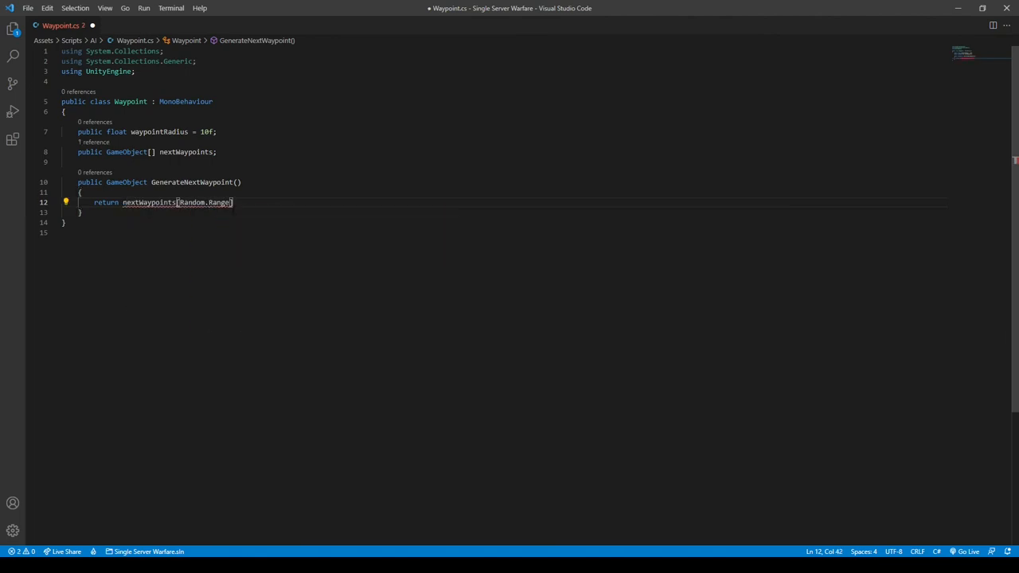